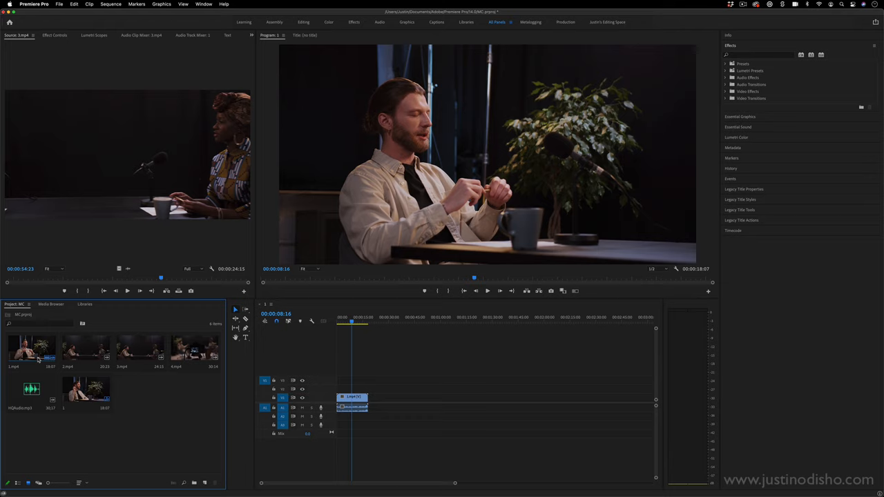
Select the interview camera clips and audio in the Project panel for multicam syncing.
left_click(83, 349)
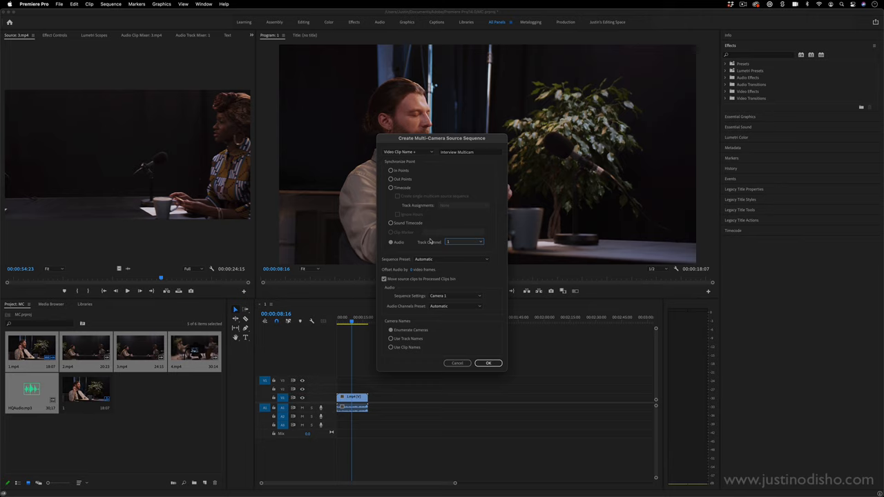
Choose a sequence preset and create the multi-camera source sequence with audio sync.
left_click(462, 240)
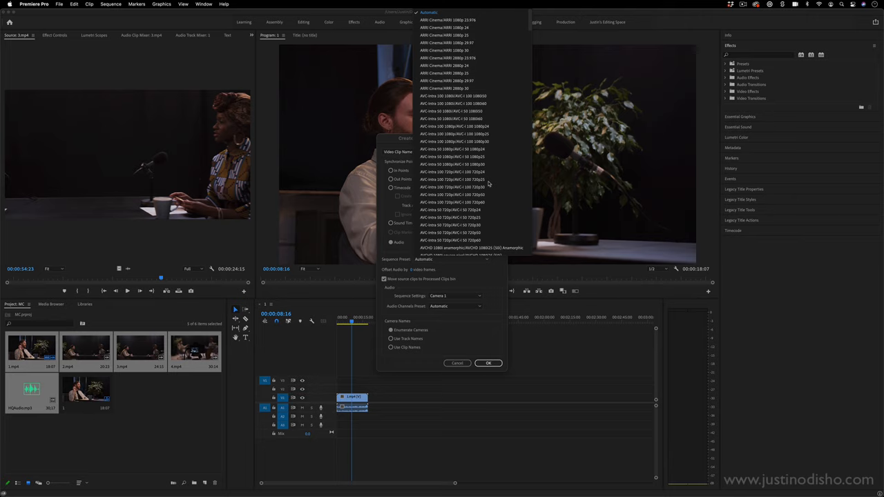
left_click(487, 362)
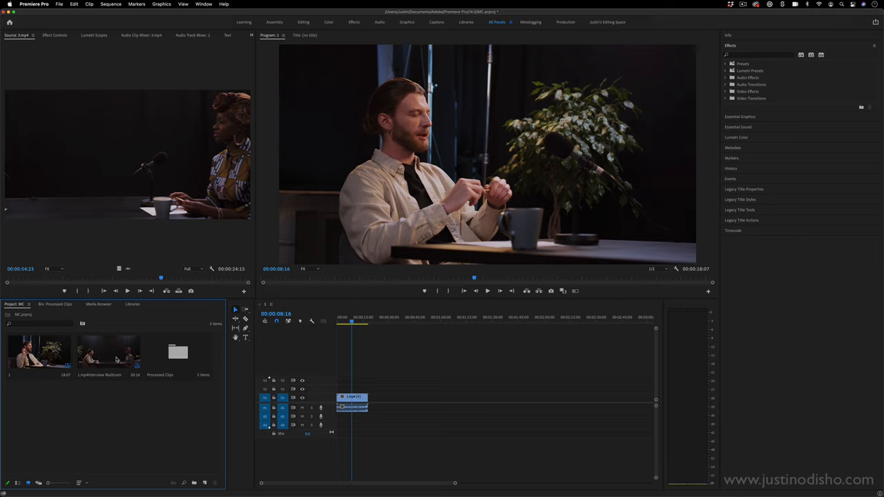
Create a new timeline sequence from the multicam source clip.
left_click(107, 356)
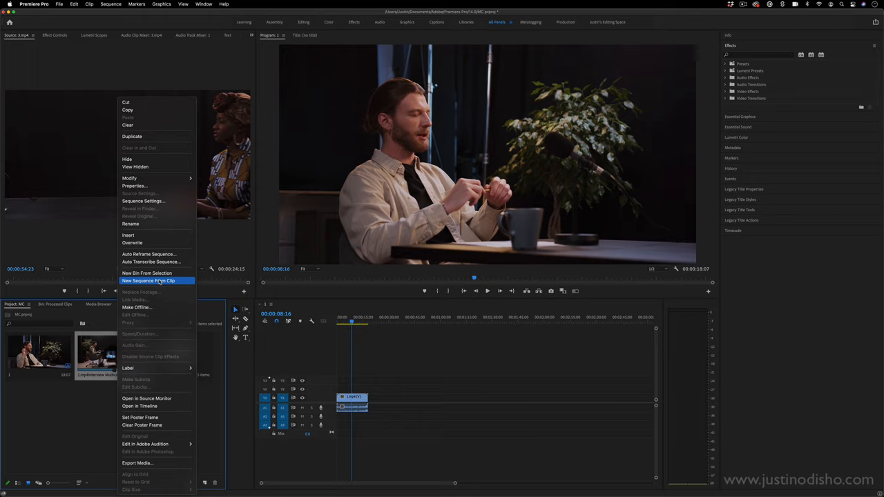
left_click(148, 279)
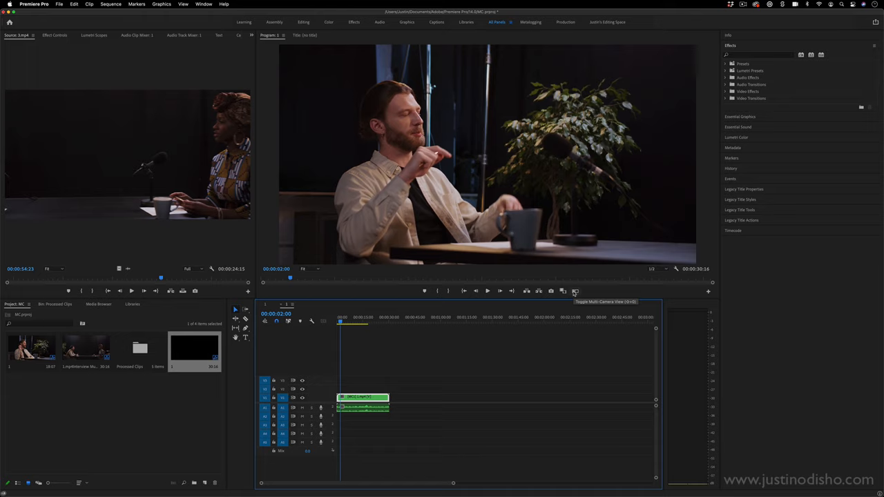
Add the Toggle Multi-Camera View control to the Program Monitor and enable it.
left_click(574, 290)
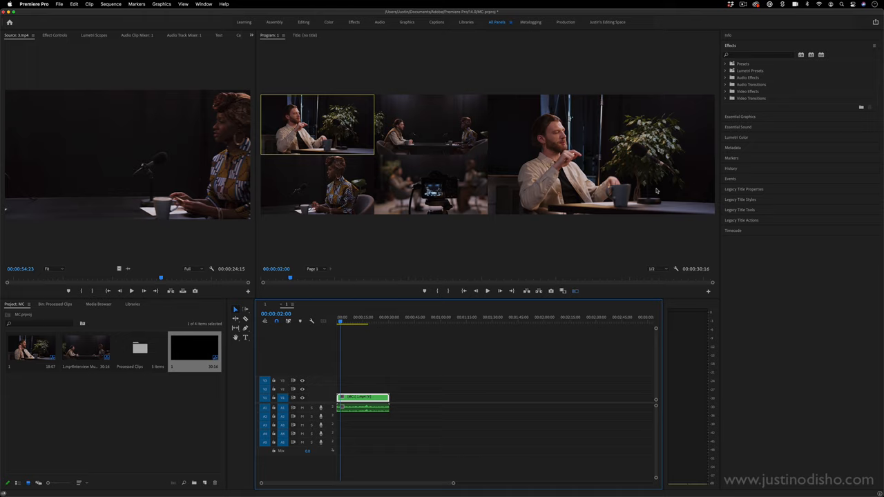
left_click(575, 290)
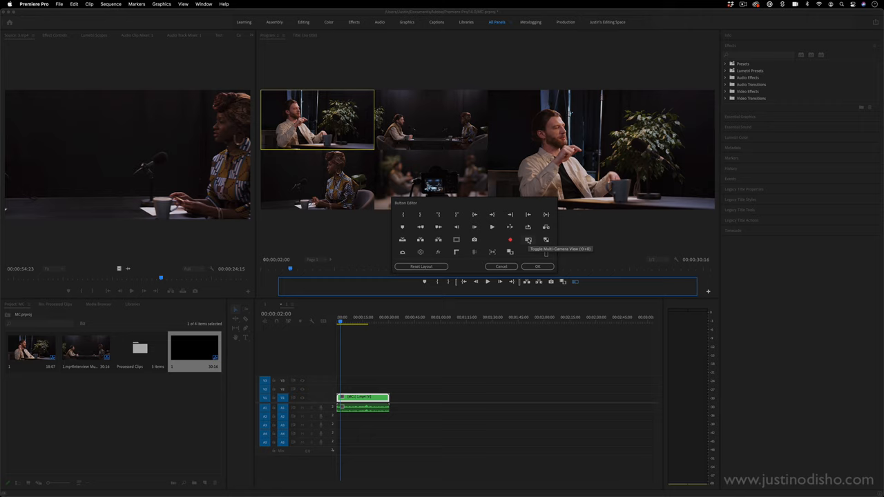
left_click(536, 265)
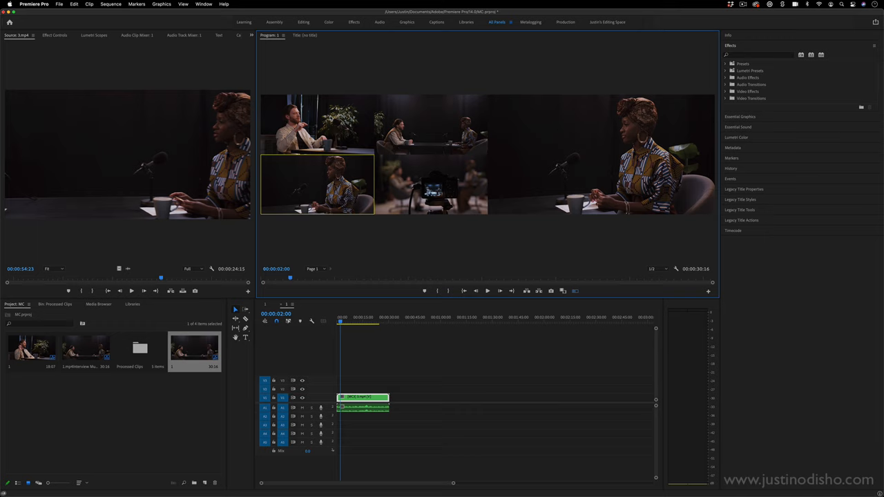
Open the Processed Clips bin to reach the multicam source sequence's stacked tracks.
double_click(83, 348)
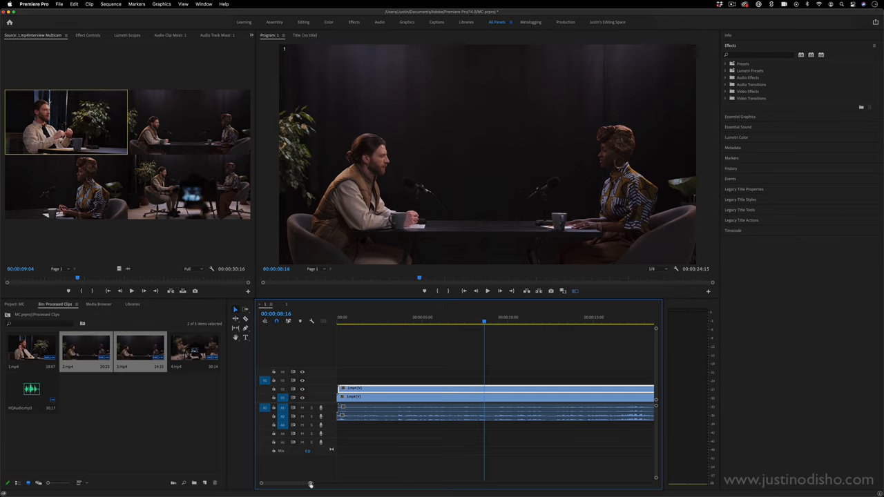
Nest the stacked camera clips in the timeline into one multicam clip.
right_click(414, 398)
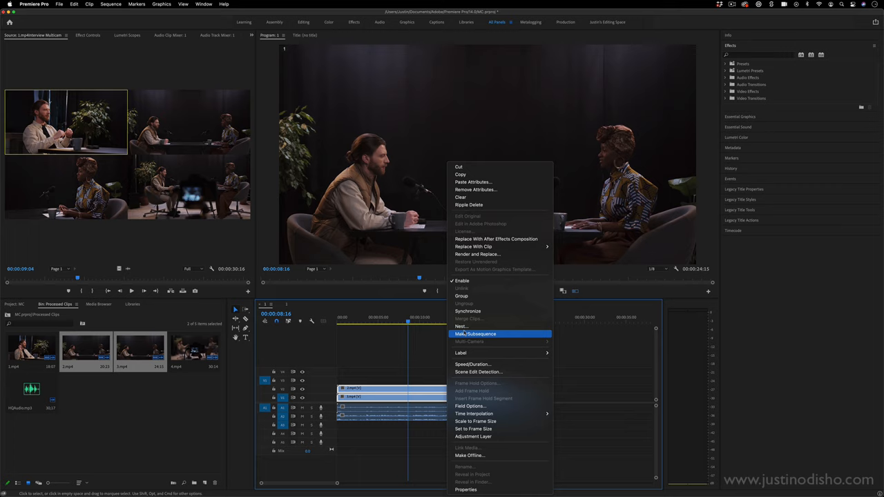
left_click(459, 326)
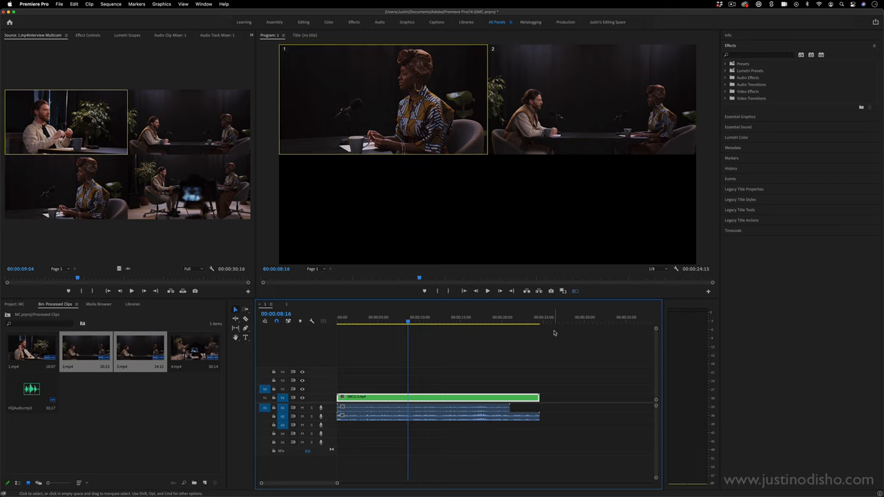
Record camera-angle cuts by choosing angles in the multi-camera Program Monitor during playback.
left_click(356, 317)
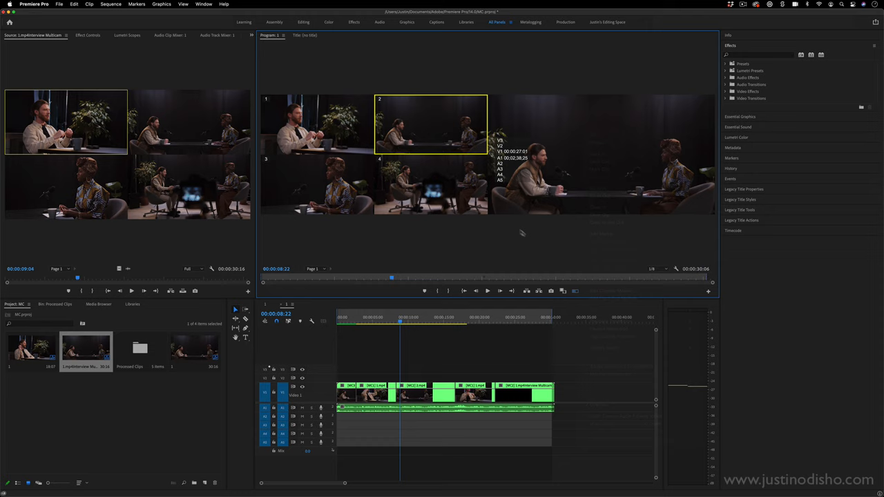
Switch the multi-camera view to a four-angle grid and show the Processed Clips bin.
right_click(538, 233)
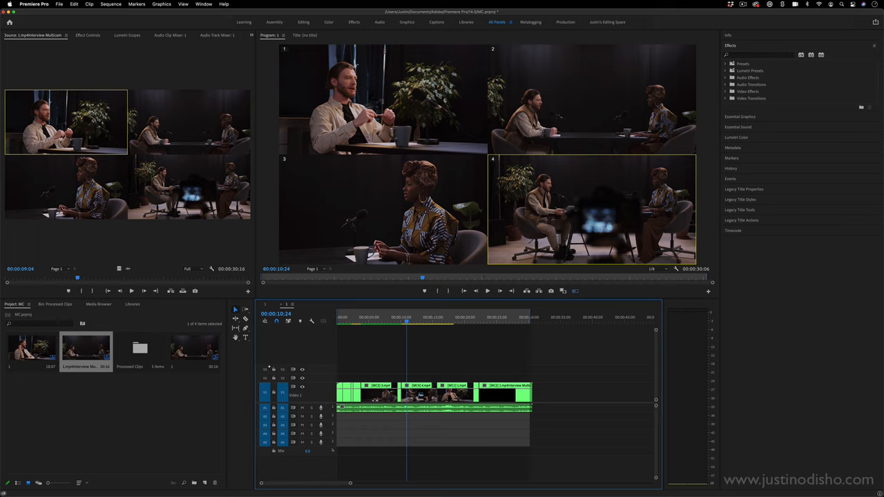
left_click(53, 305)
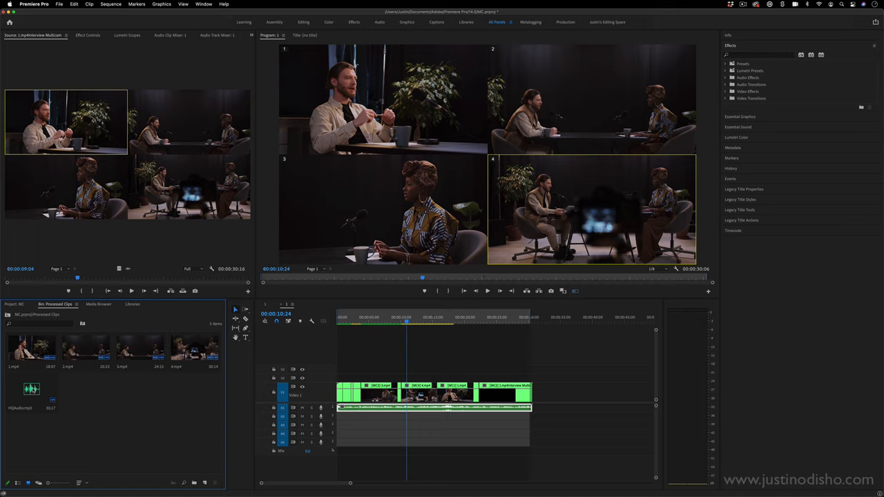